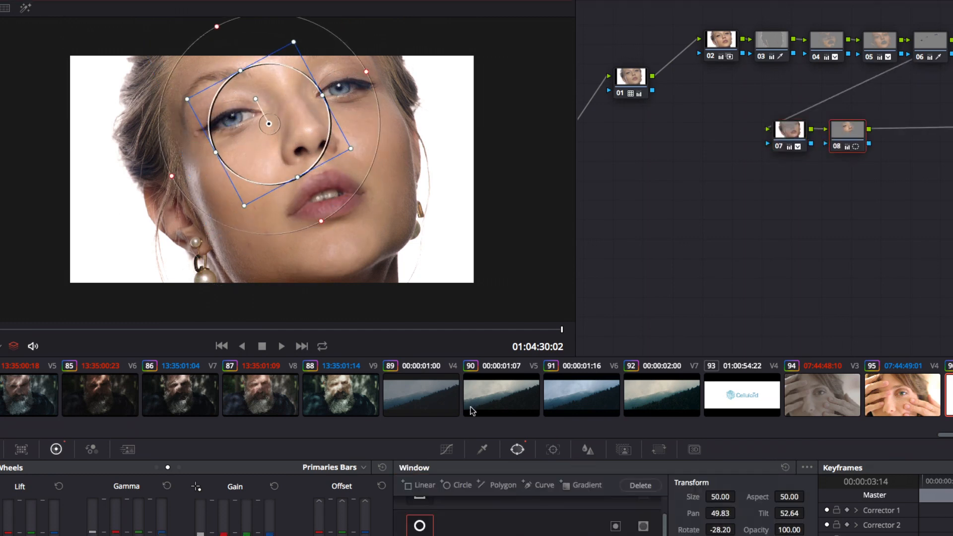
Place node 08's circle window over the left eye and cheek
{"action": "left_click", "coordinate": [553, 449]}
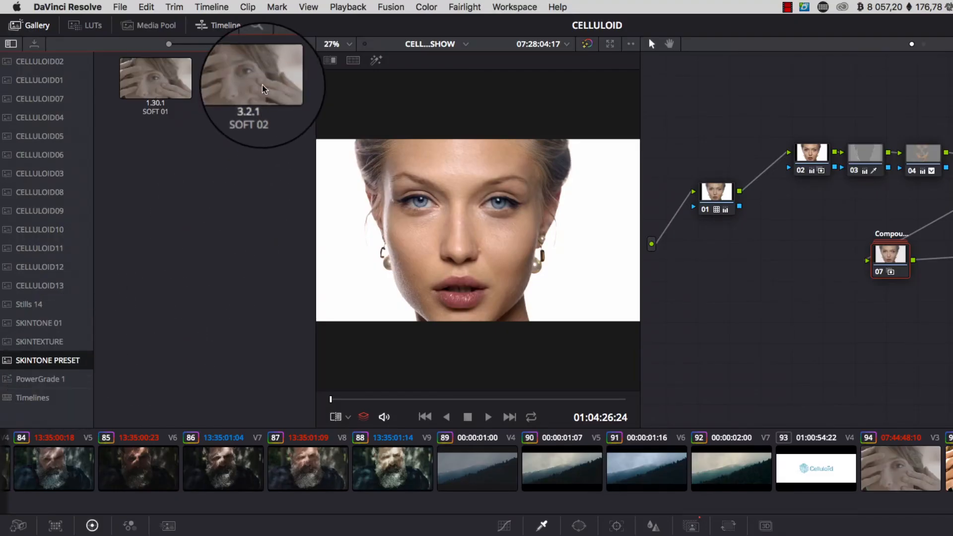
Append the SOFT 02 still's node graph to the portrait clip
{"action": "right_click", "coordinate": [249, 73]}
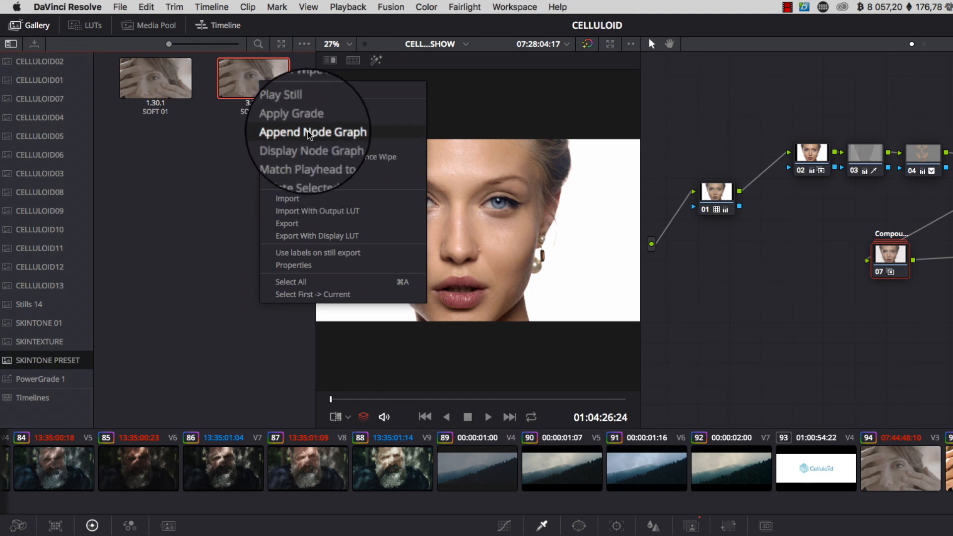
{"action": "left_click", "coordinate": [311, 132]}
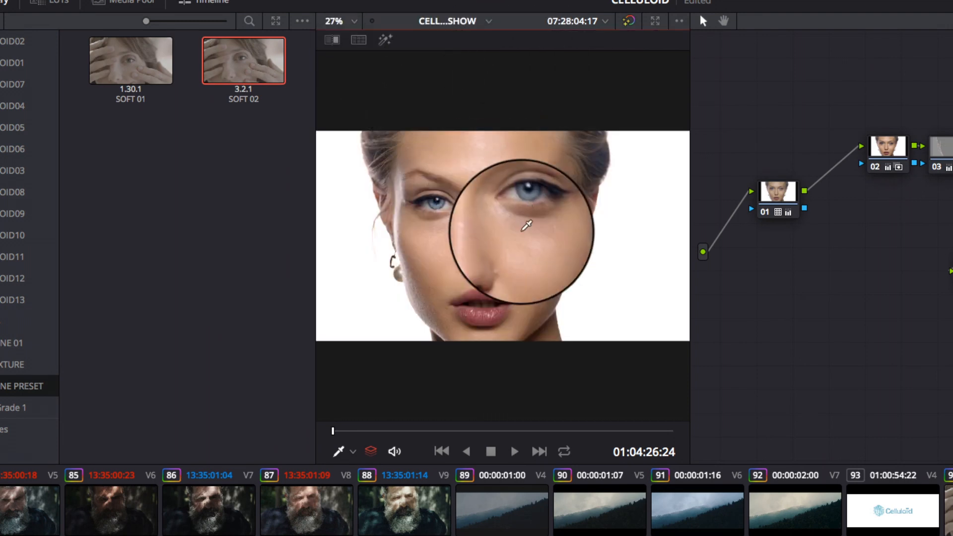
Sample the cheek's skin tone with the Qualifier picker
{"action": "left_click", "coordinate": [333, 20]}
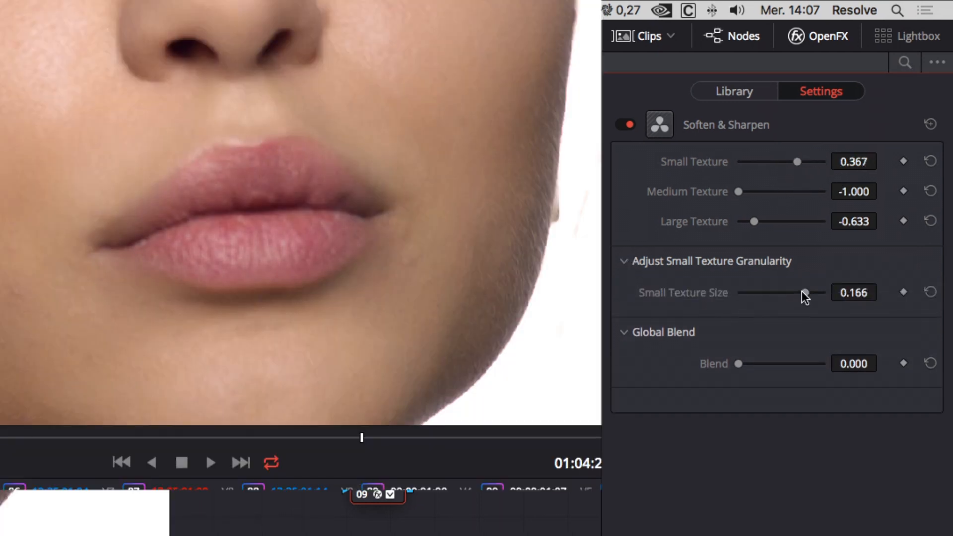
Tune Soften & Sharpen Small Texture Size and raise the Small Texture amount
{"action": "left_click_drag", "start_coordinate": [803, 293], "coordinate": [769, 292]}
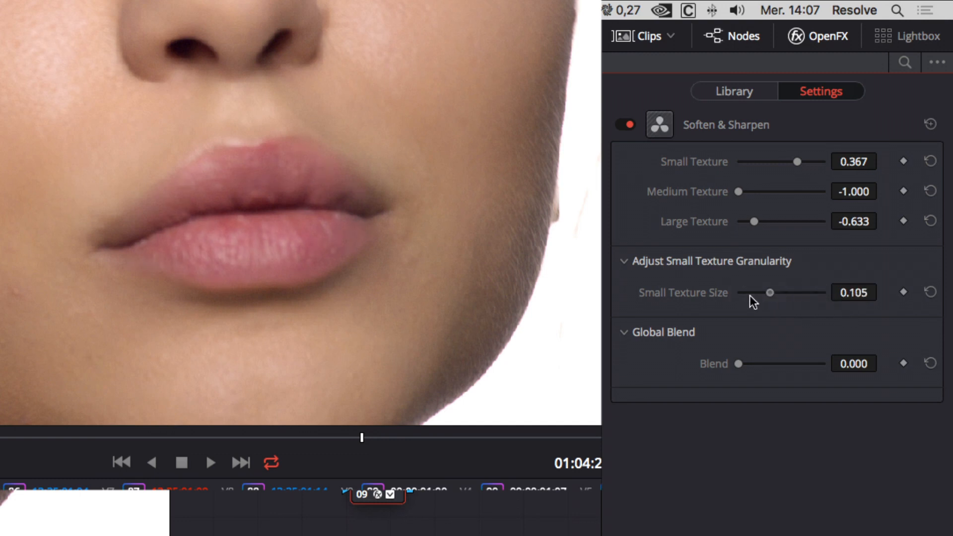
{"action": "left_click_drag", "start_coordinate": [770, 293], "coordinate": [779, 293]}
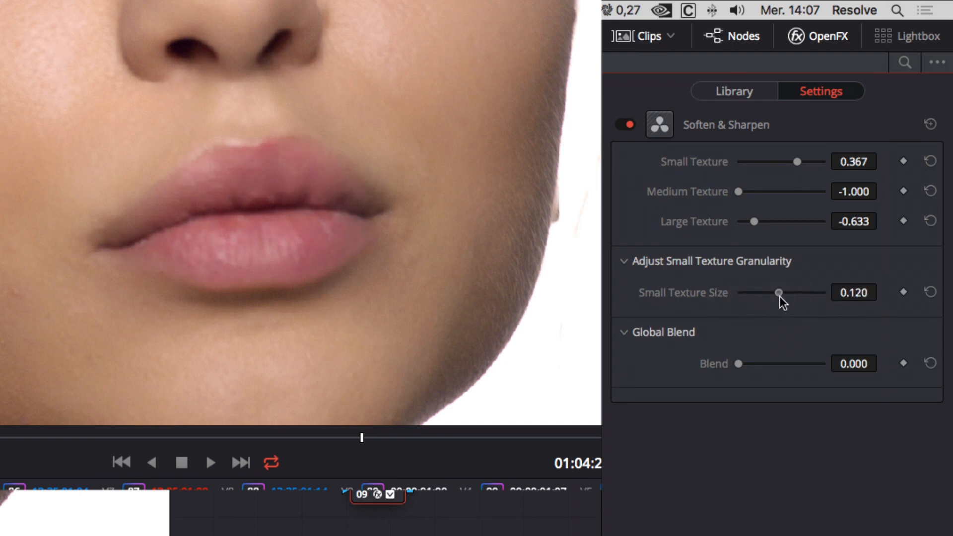
{"action": "left_click_drag", "start_coordinate": [780, 293], "coordinate": [793, 292]}
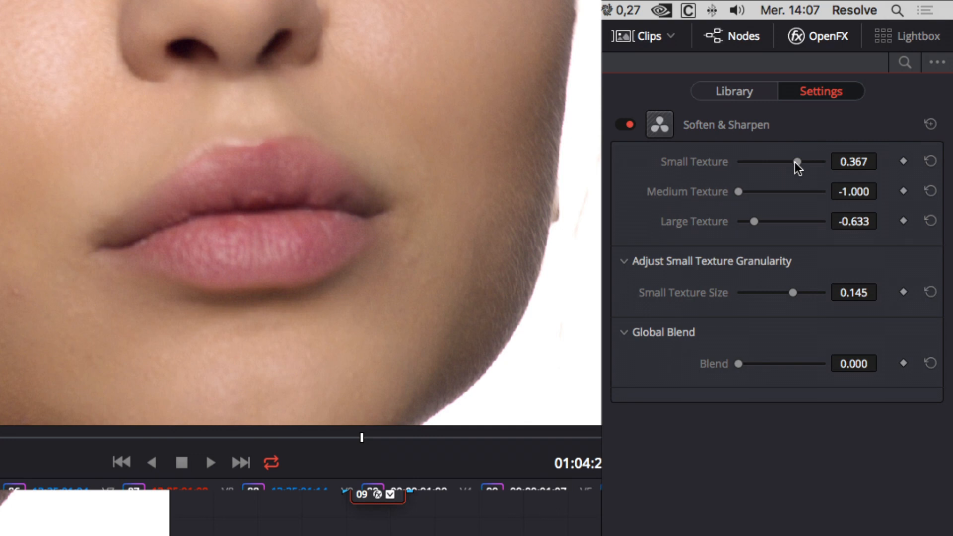
{"action": "left_click_drag", "start_coordinate": [740, 192], "coordinate": [806, 191]}
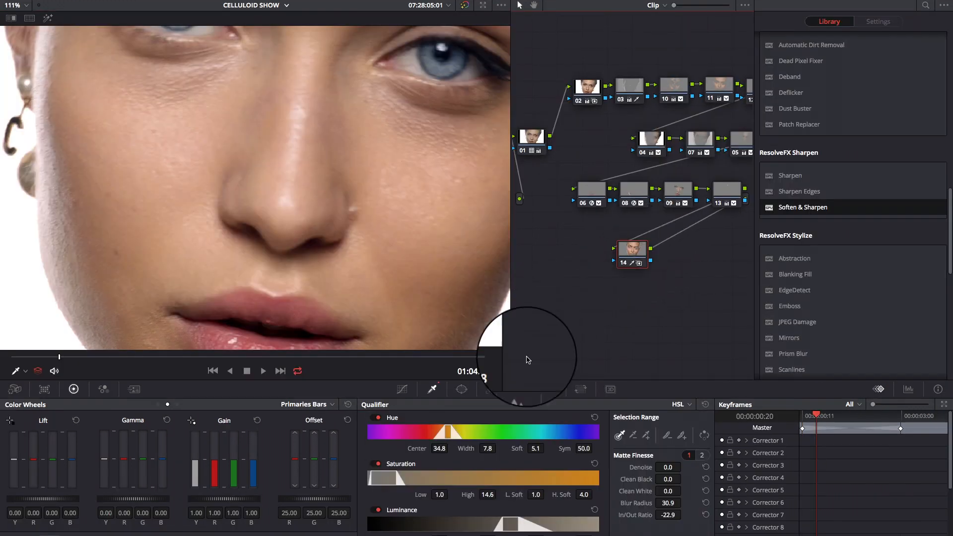
Lower the skin node's Blur radius from 0.68 to 0.62
{"action": "left_click", "coordinate": [521, 389]}
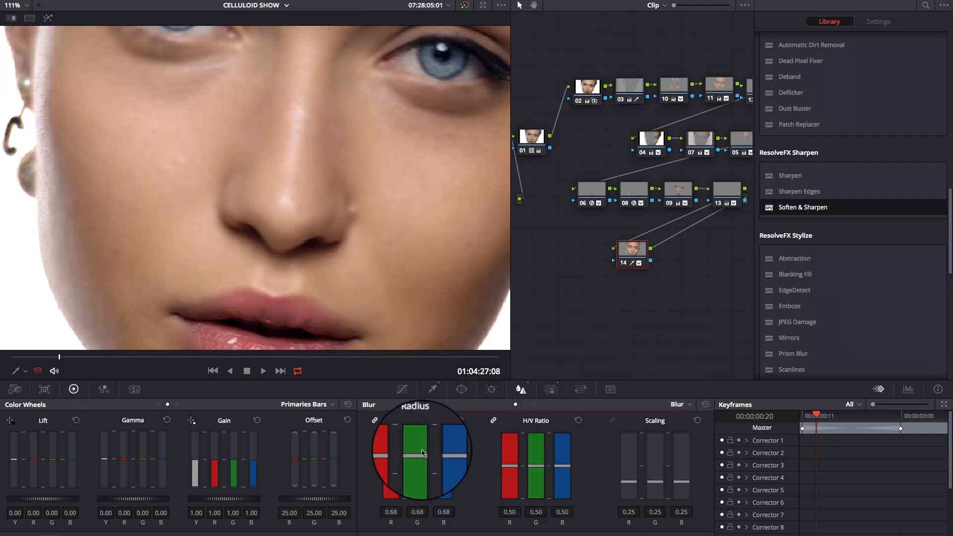
{"action": "left_click_drag", "start_coordinate": [423, 453], "coordinate": [423, 458]}
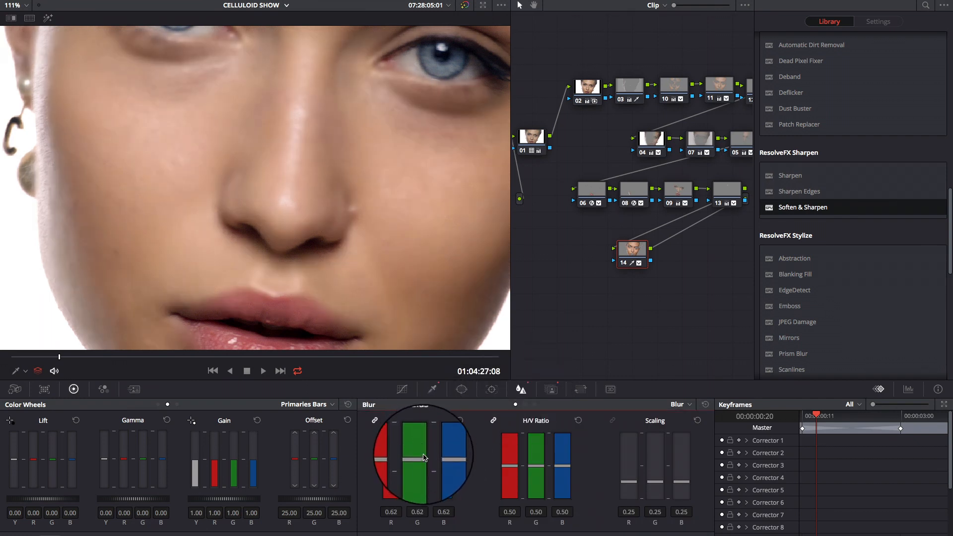
{"action": "right_click", "coordinate": [632, 249]}
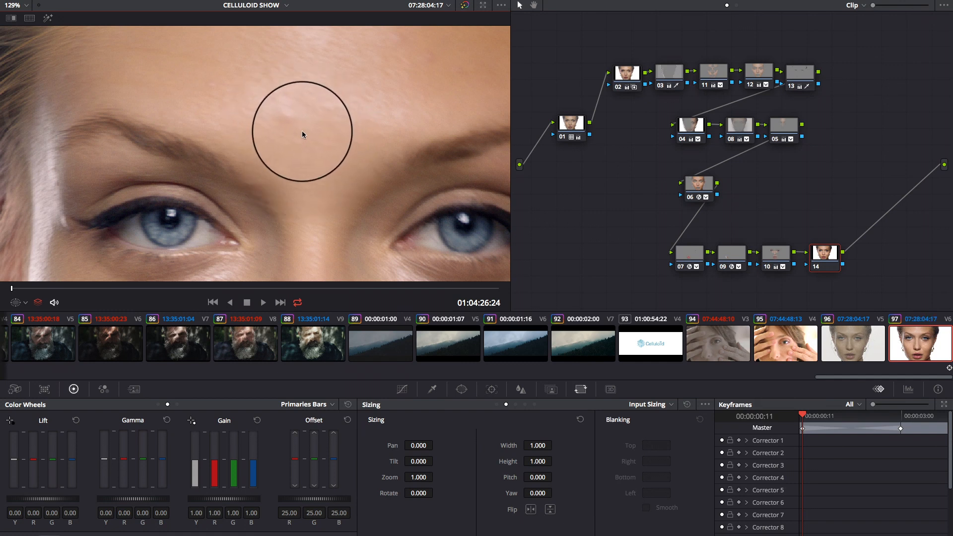
Add a small circular window on the forehead blemish and track it forward
{"action": "left_click", "coordinate": [463, 389]}
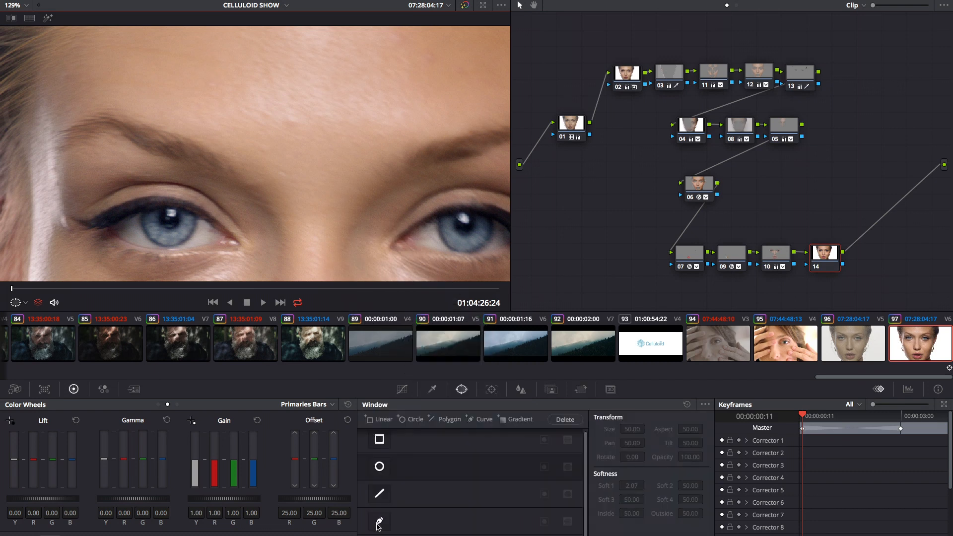
{"action": "left_click", "coordinate": [491, 389]}
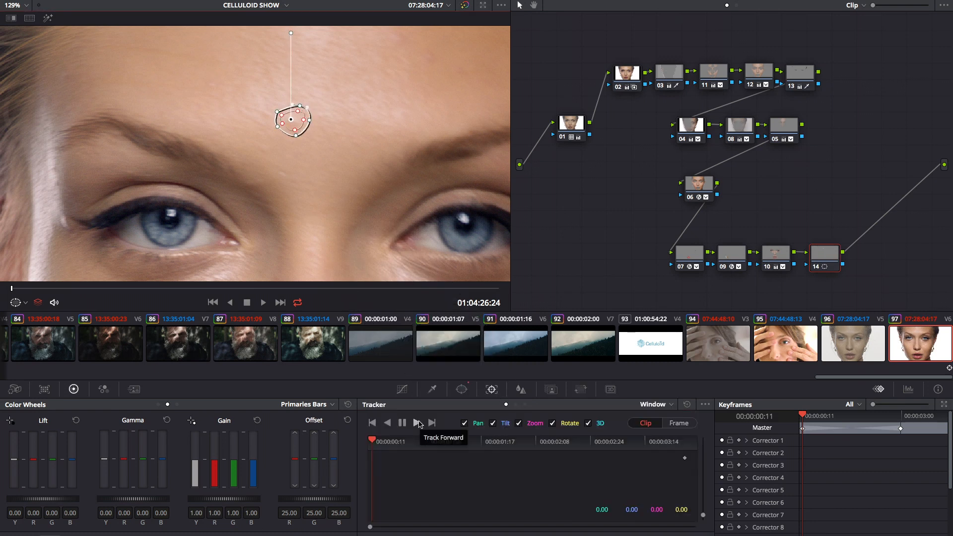
{"action": "left_click", "coordinate": [418, 422]}
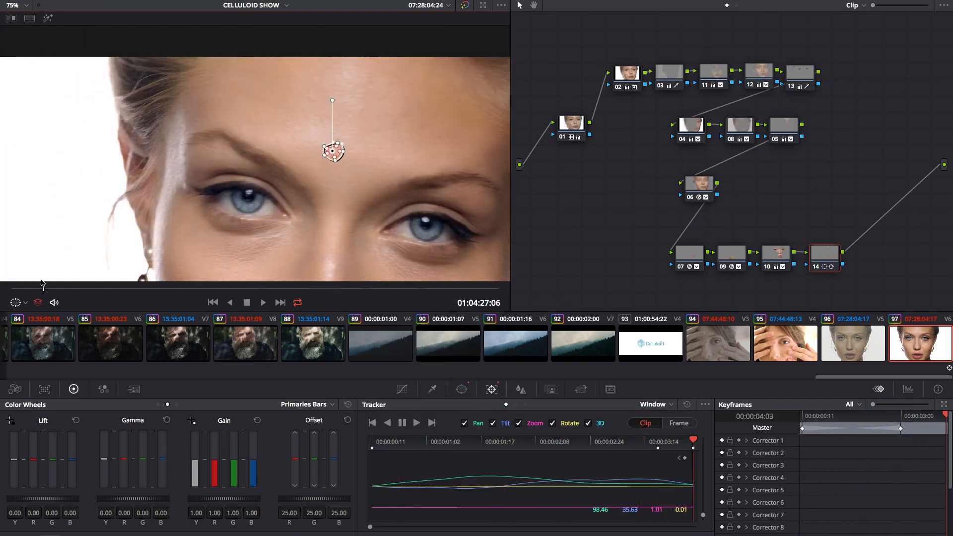